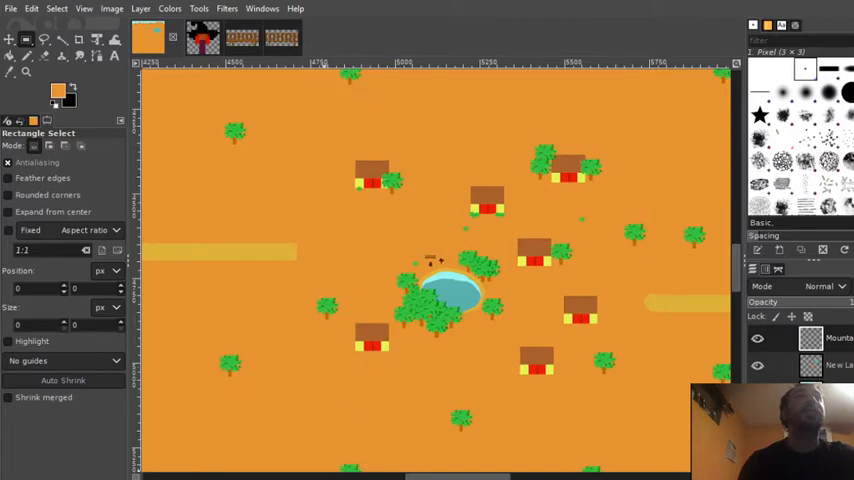
{"action": "mouse_move", "coordinate": [230, 392]}
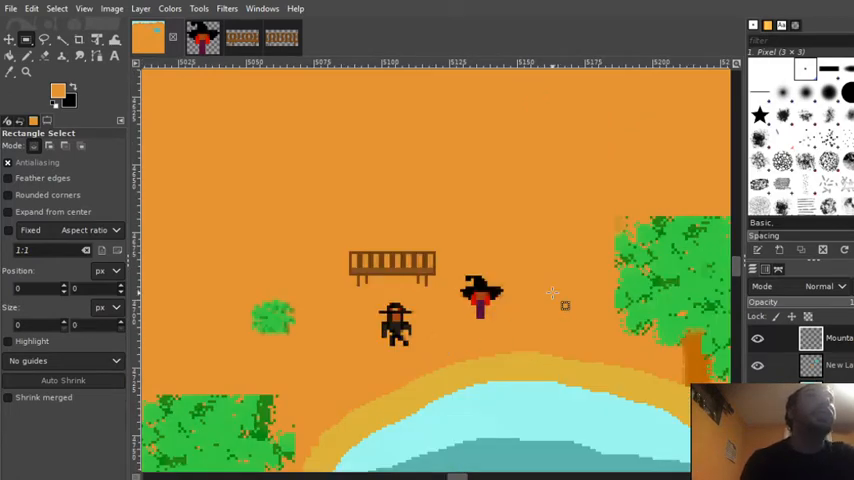
{"action": "mouse_move", "coordinate": [576, 318]}
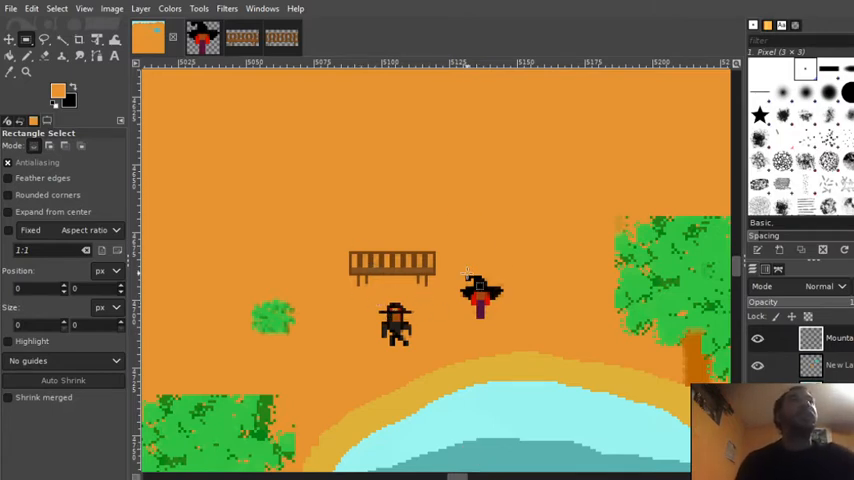
{"action": "mouse_move", "coordinate": [544, 292]}
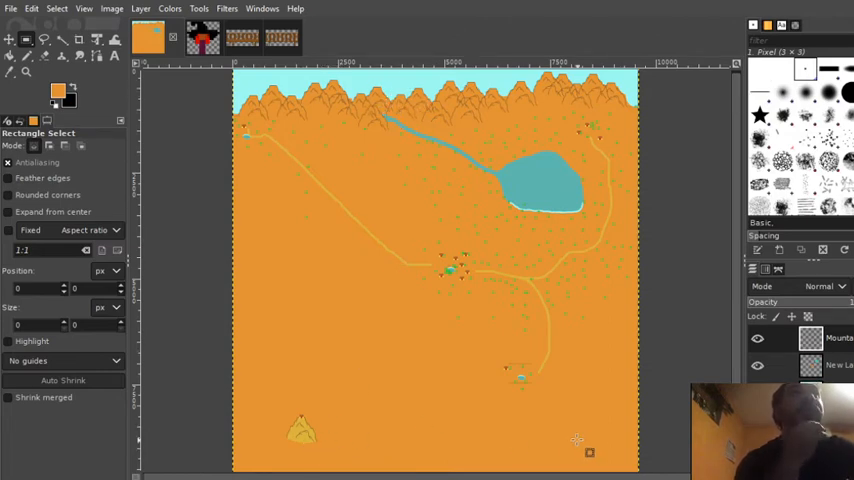
{"action": "mouse_move", "coordinate": [570, 476]}
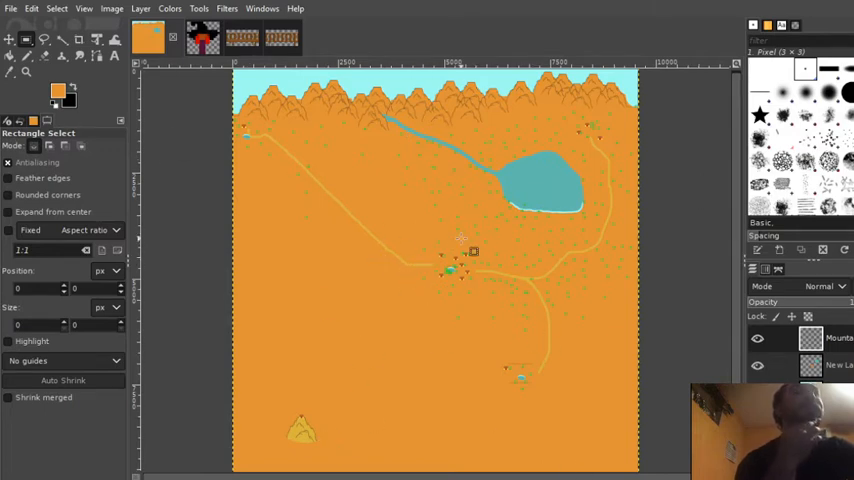
{"action": "mouse_move", "coordinate": [518, 324]}
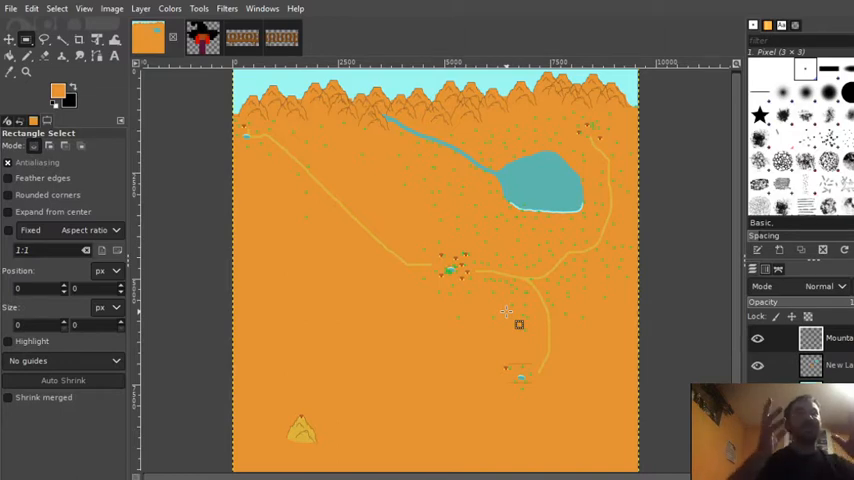
{"action": "mouse_move", "coordinate": [382, 72]}
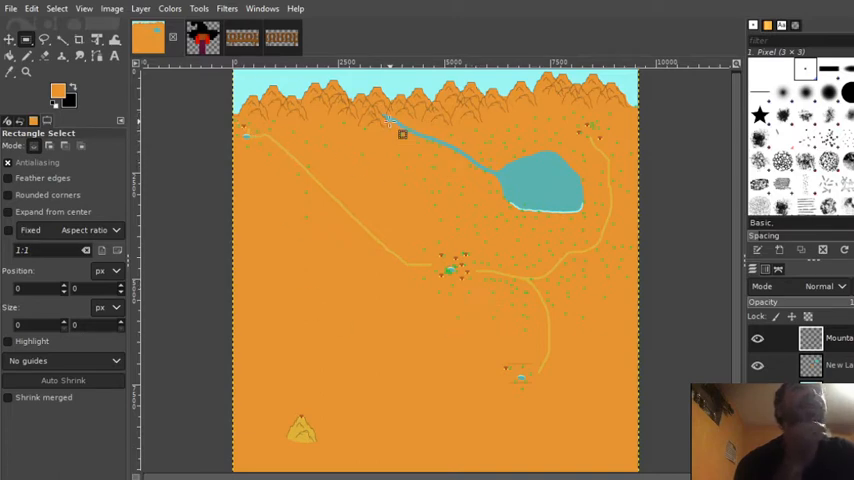
{"action": "mouse_move", "coordinate": [392, 82]}
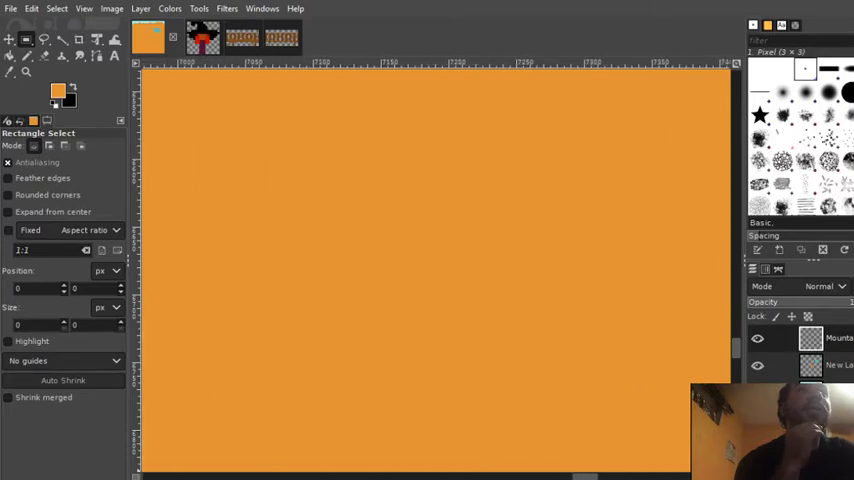
{"action": "mouse_move", "coordinate": [480, 272]}
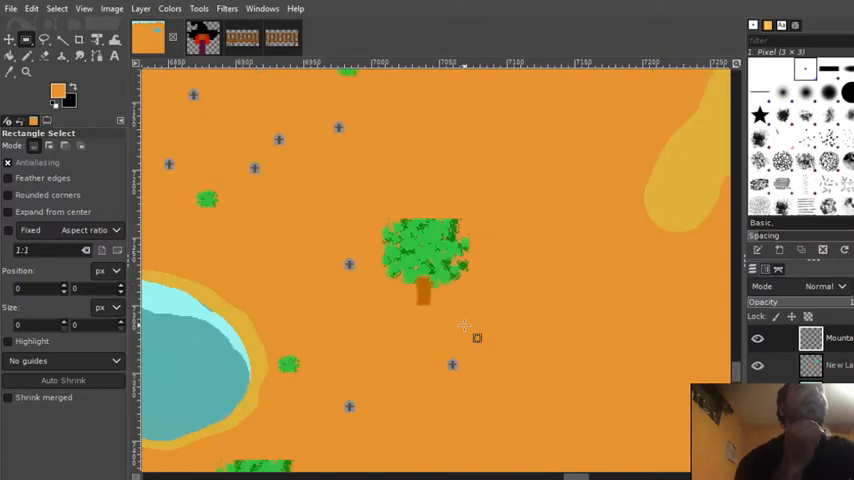
{"action": "mouse_move", "coordinate": [490, 324]}
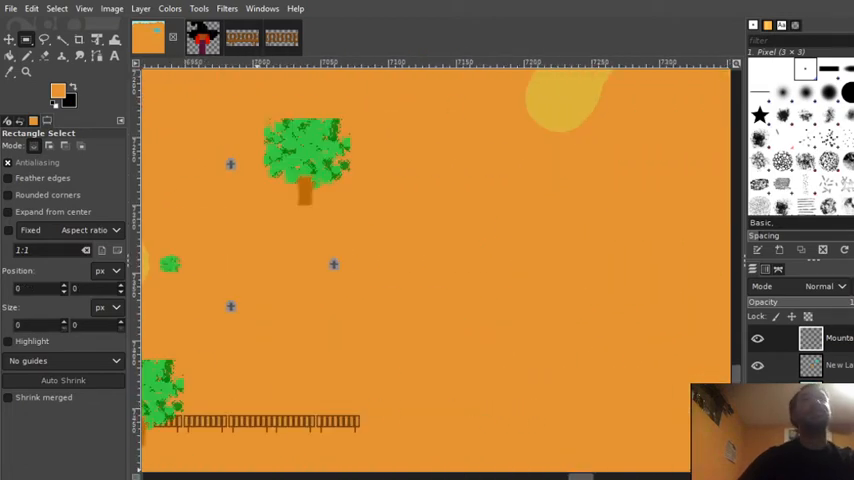
{"action": "mouse_move", "coordinate": [248, 424]}
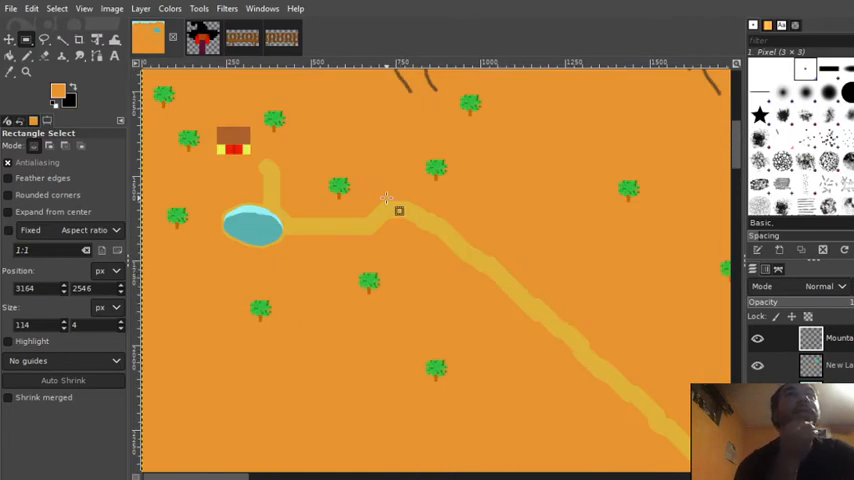
{"action": "mouse_move", "coordinate": [202, 276]}
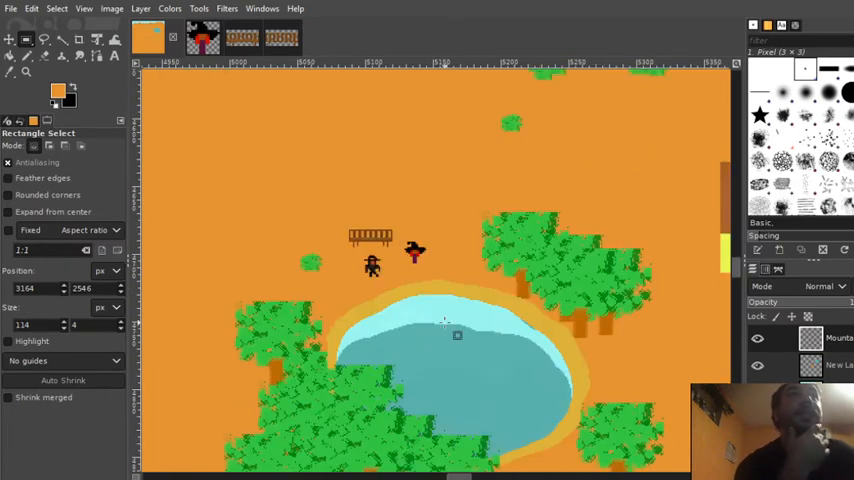
{"action": "mouse_move", "coordinate": [364, 316]}
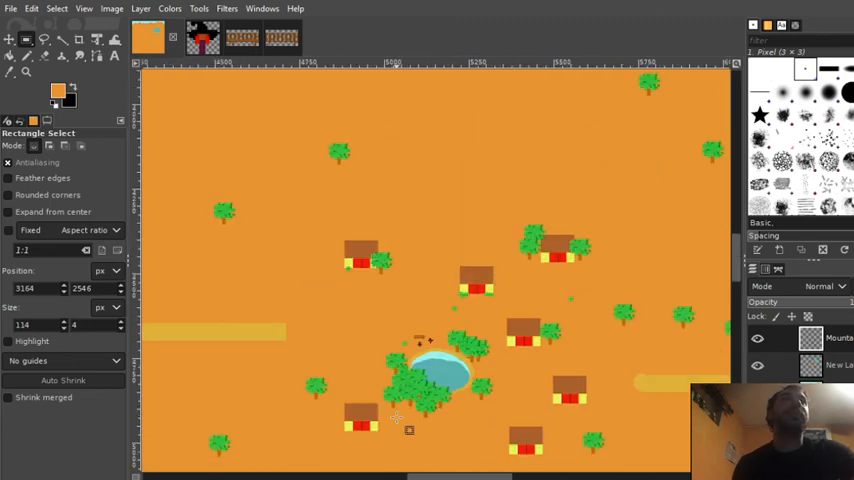
{"action": "scroll", "scroll_direction": "down", "scroll_amount": 3}
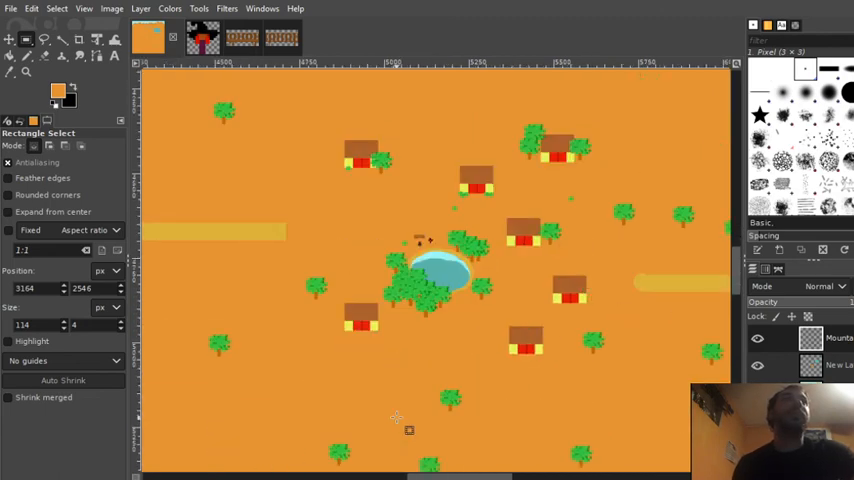